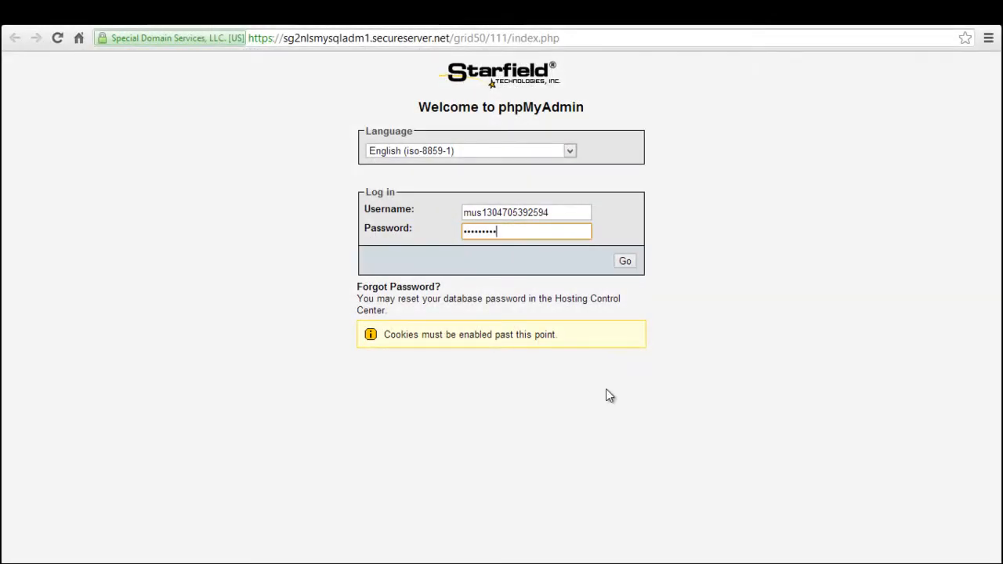
# Step: Submit the filled-in phpMyAdmin login form with Go to reach the server overview
pyautogui.click(624, 260)
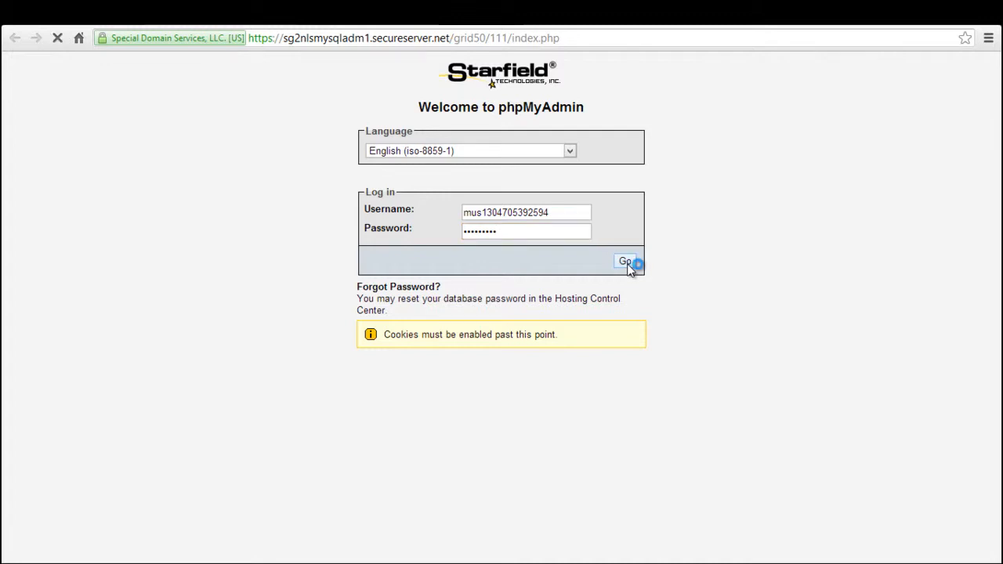
pyautogui.click(625, 262)
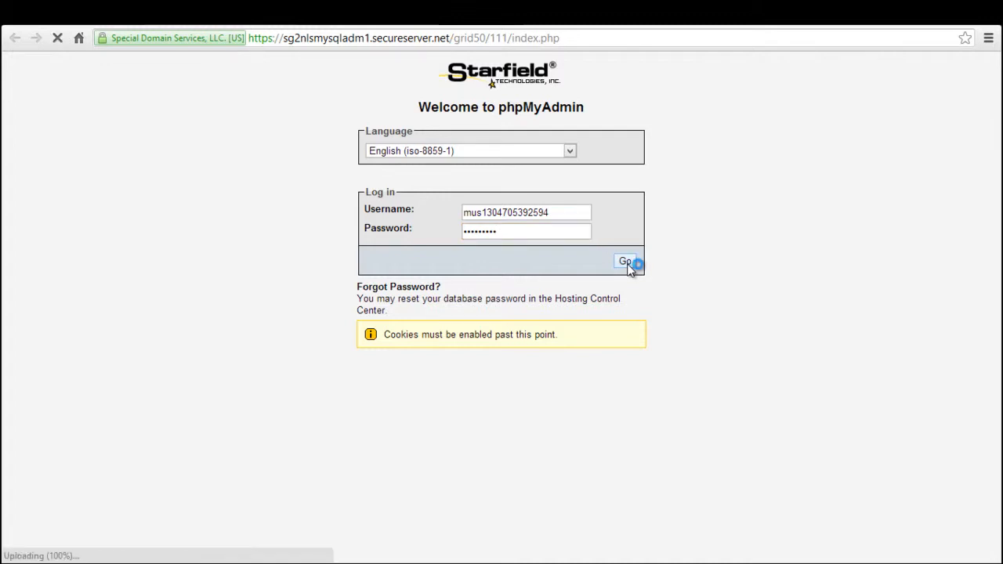
pyautogui.click(624, 260)
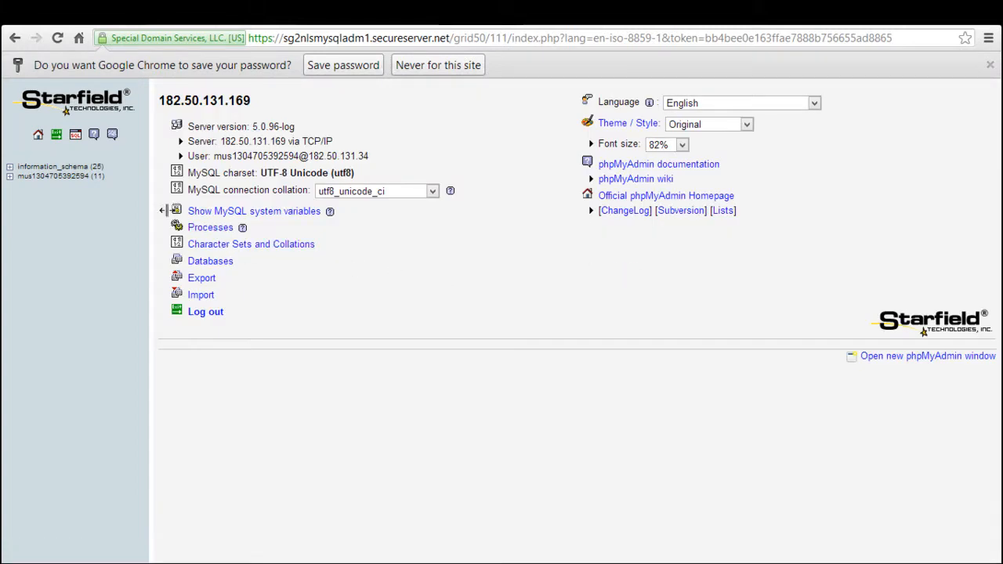
# Step: Select the WordPress database and export it as SQL with zip compression, downloading the backup
pyautogui.click(59, 175)
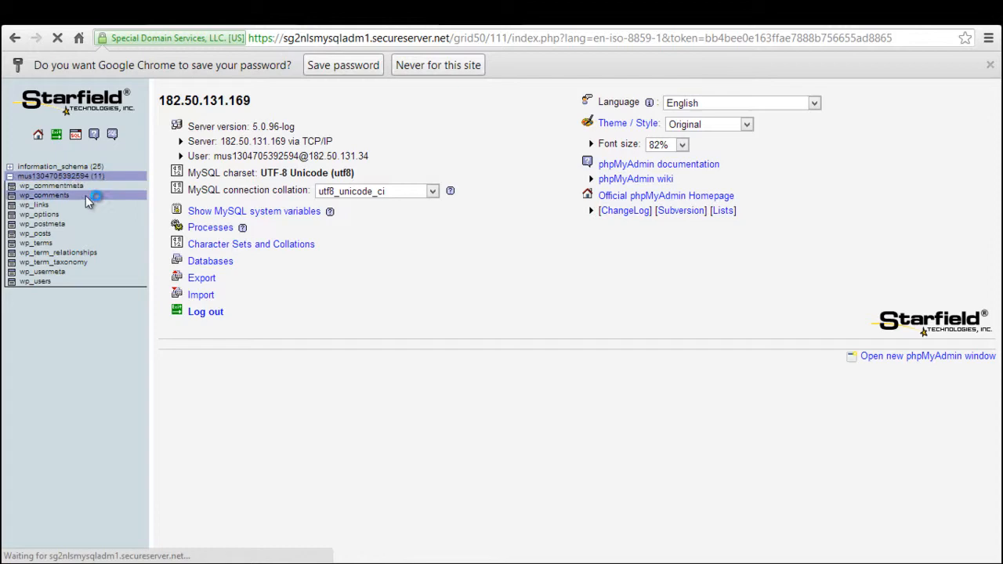
pyautogui.click(59, 176)
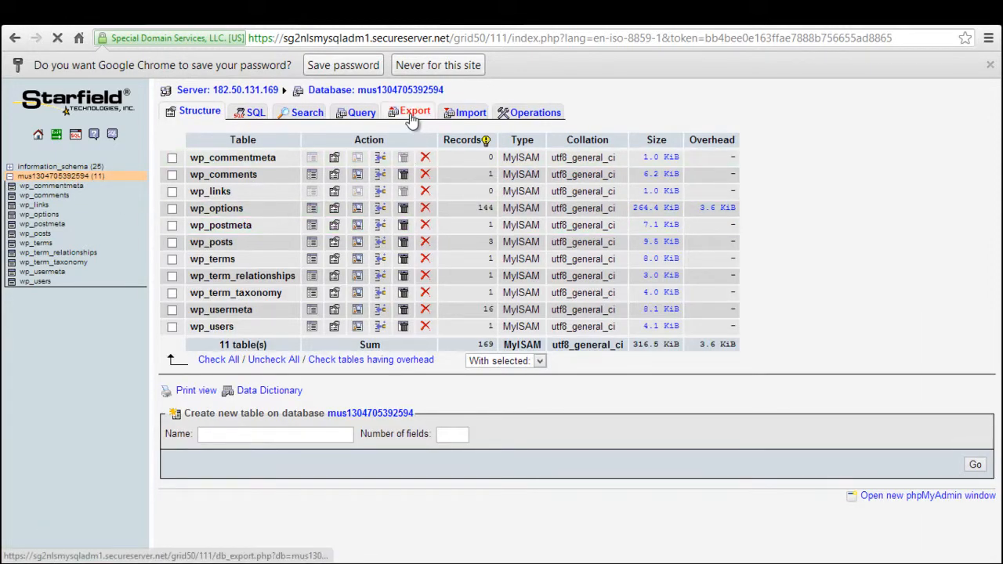
pyautogui.click(413, 113)
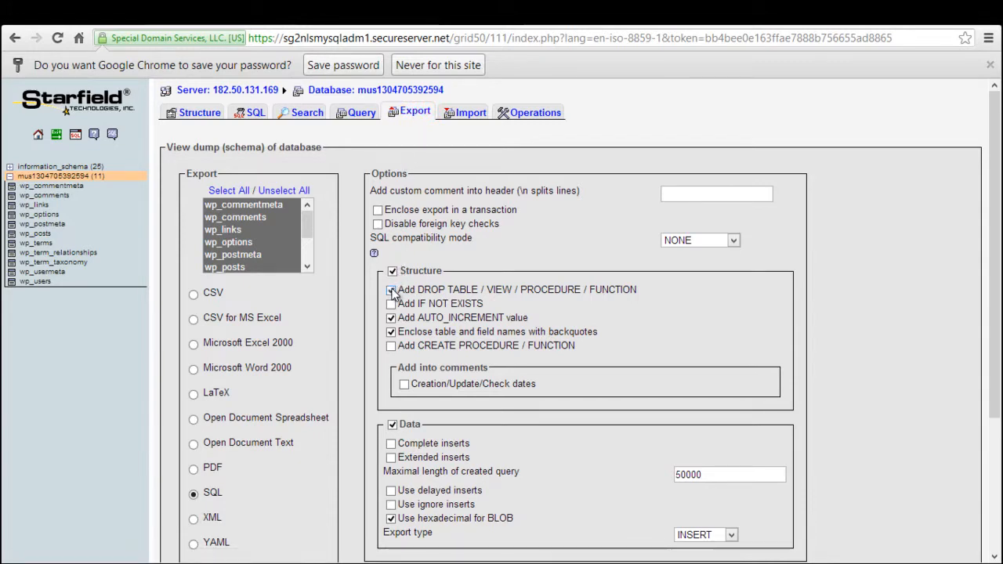
pyautogui.scroll(-3)
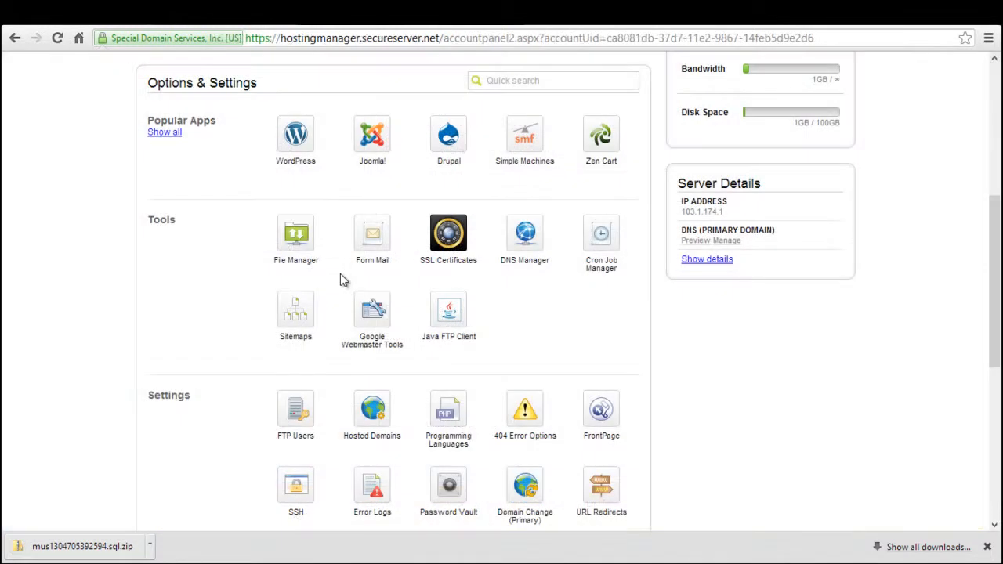
# Step: In File Manager, archive the checked wp-content folder as a Zip named wordpress-tutorial
pyautogui.click(294, 232)
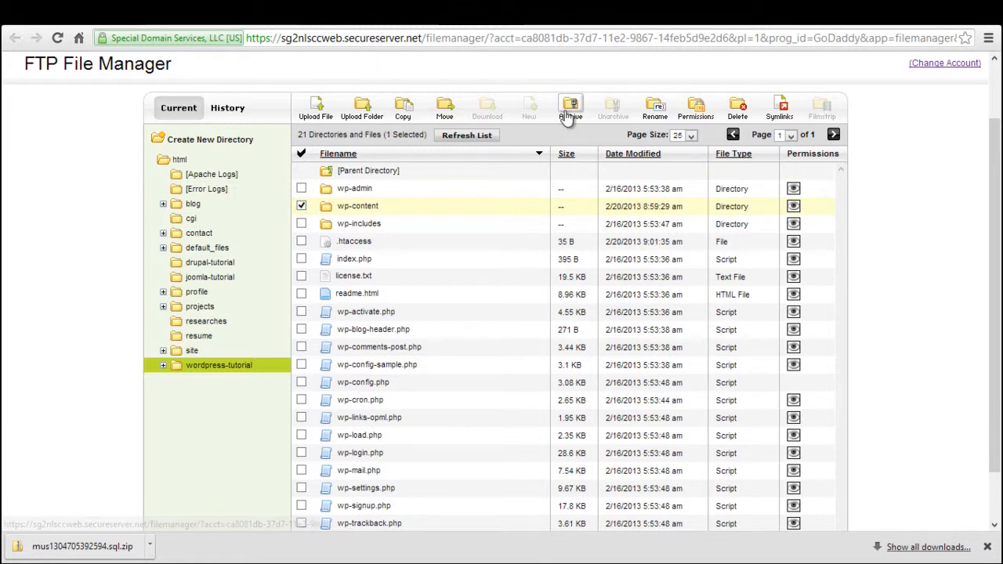
pyautogui.click(570, 107)
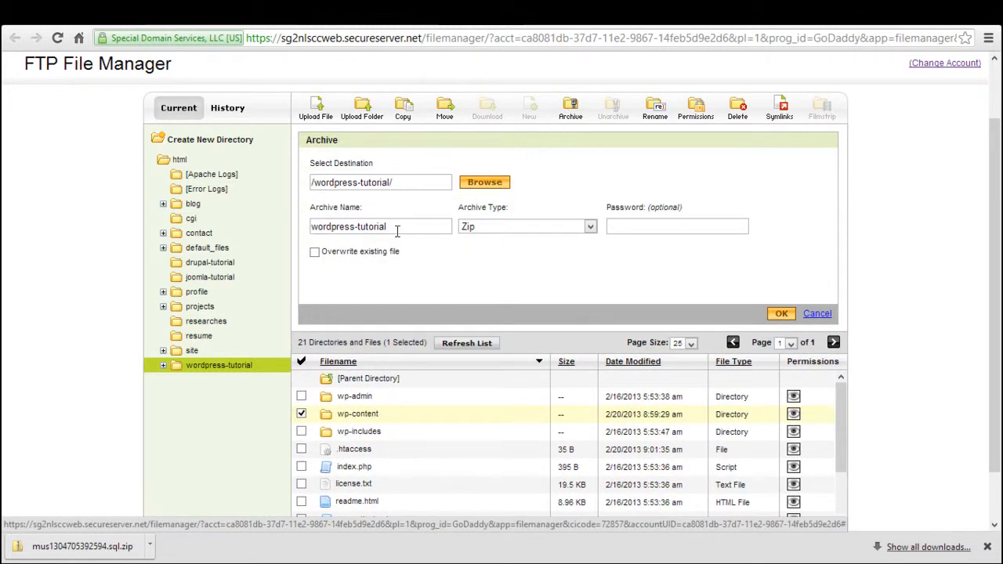
pyautogui.click(780, 313)
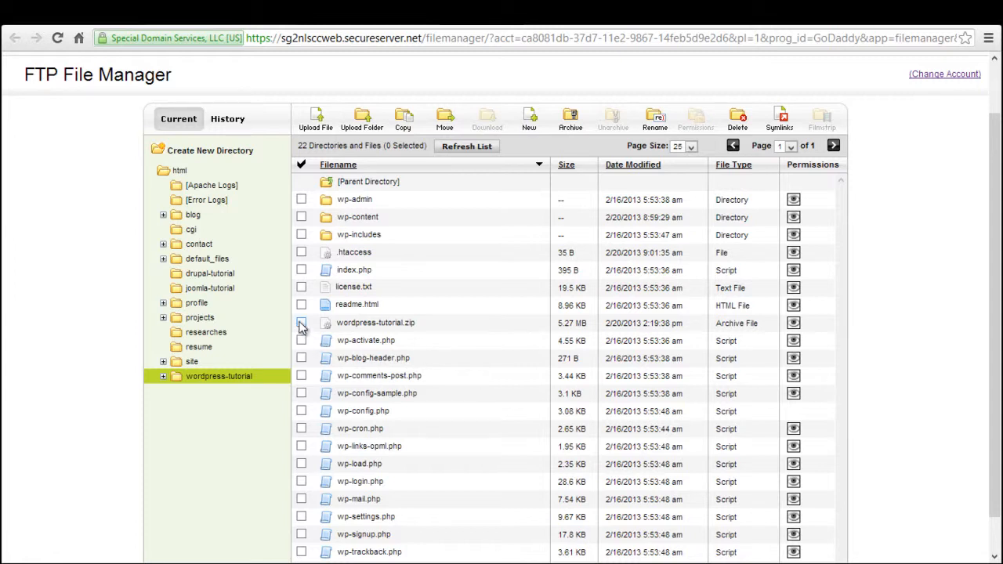
# Step: Unarchive wordpress-tutorial.zip into the wordpress-tutorial folder with Overwrite existing file enabled
pyautogui.click(611, 118)
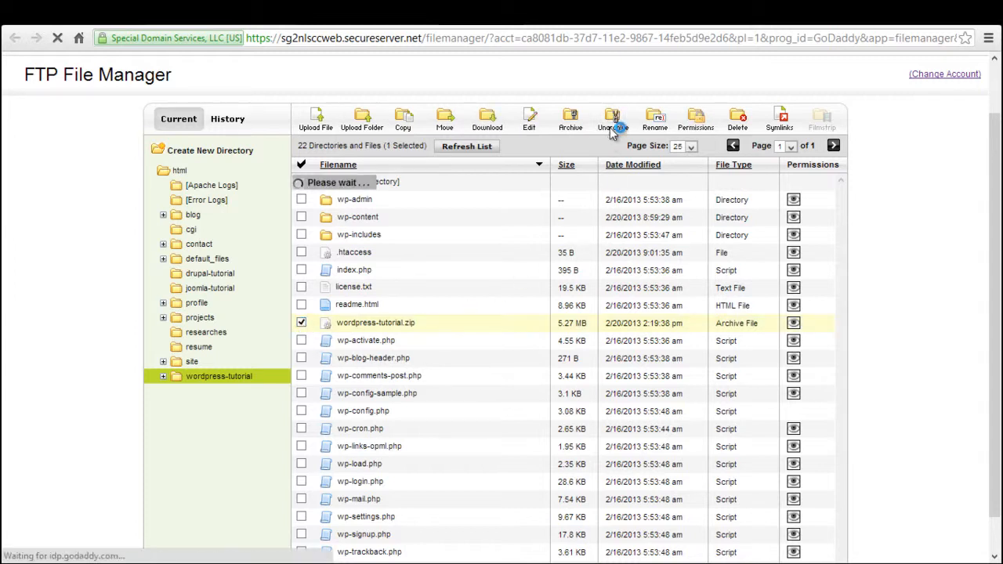
pyautogui.click(611, 119)
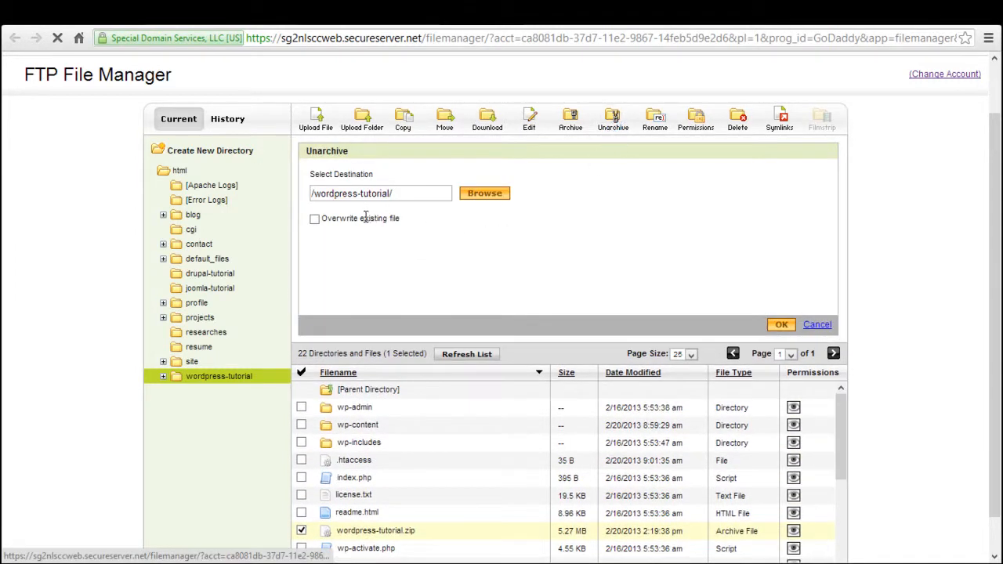
pyautogui.click(314, 219)
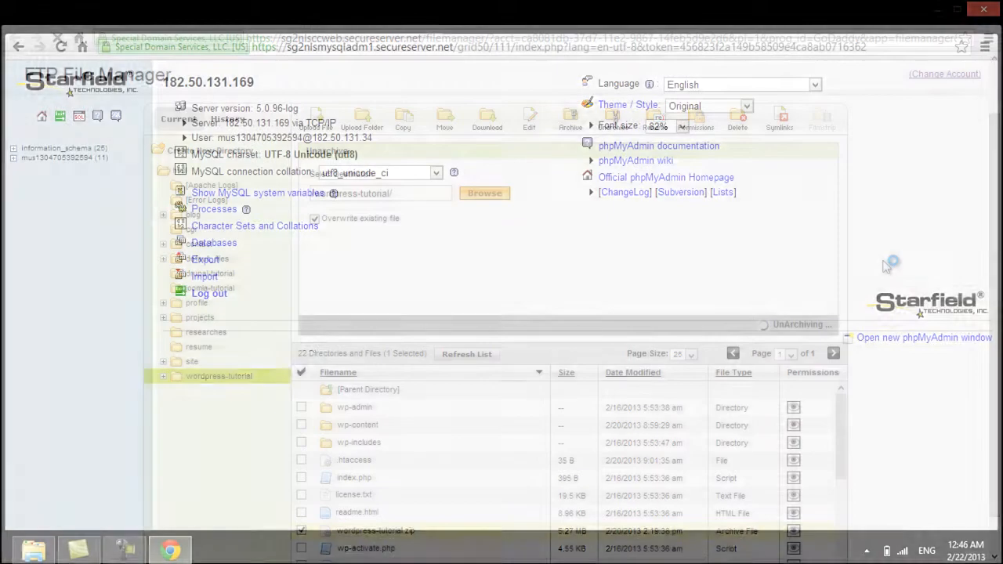
# Step: Import the mus1304705392594.sql backup into the WordPress database via the Import page
pyautogui.click(64, 156)
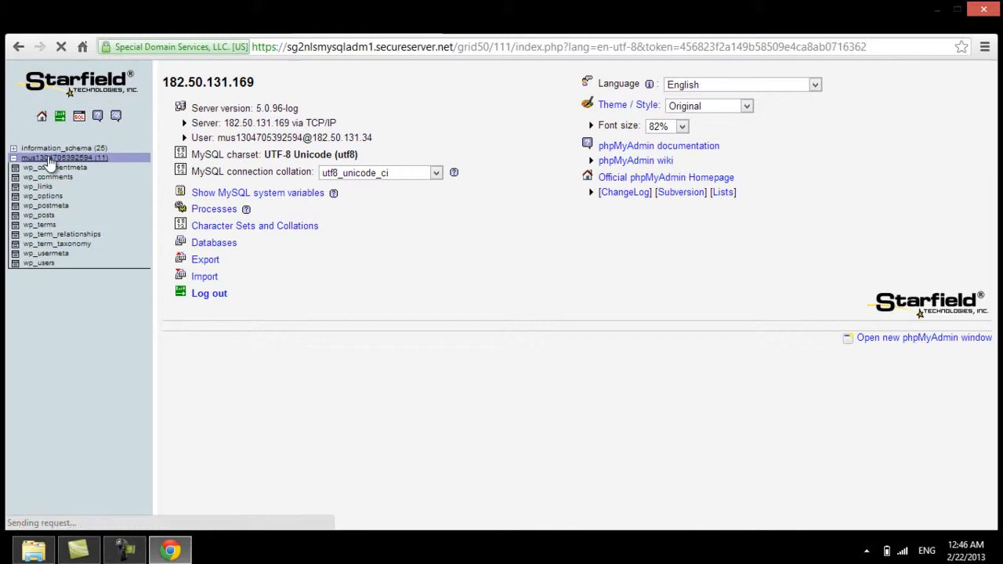
pyautogui.click(65, 157)
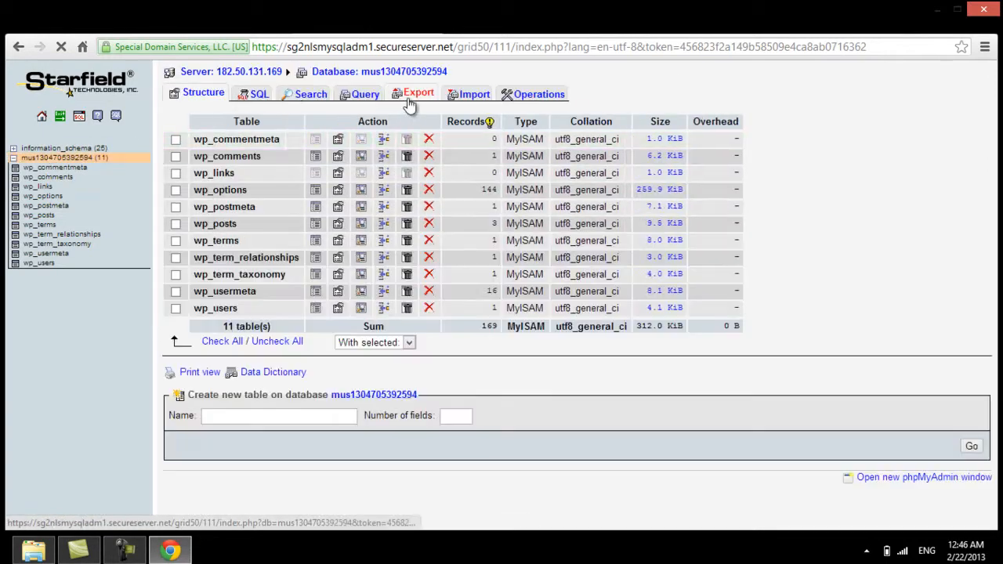
pyautogui.click(467, 94)
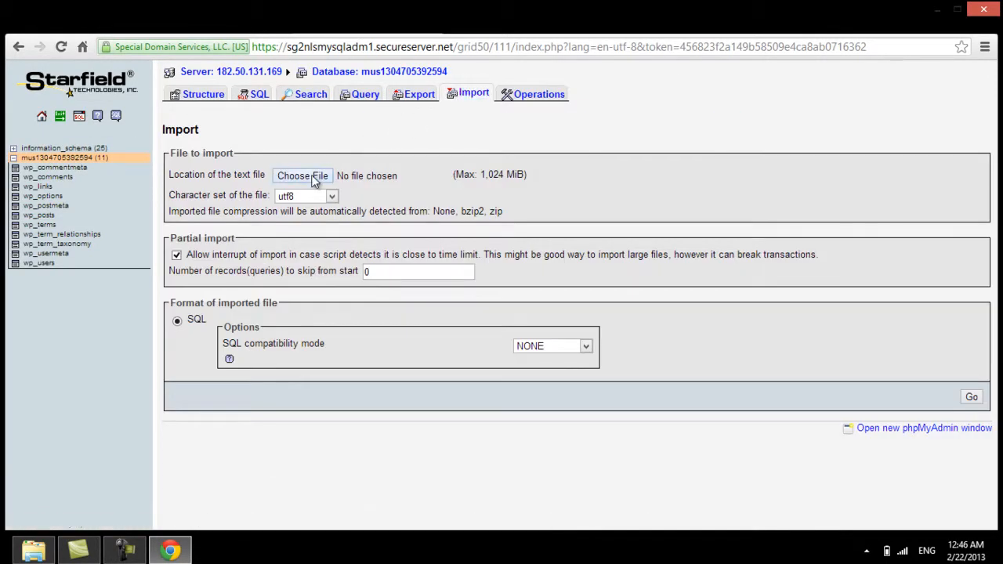
pyautogui.click(302, 176)
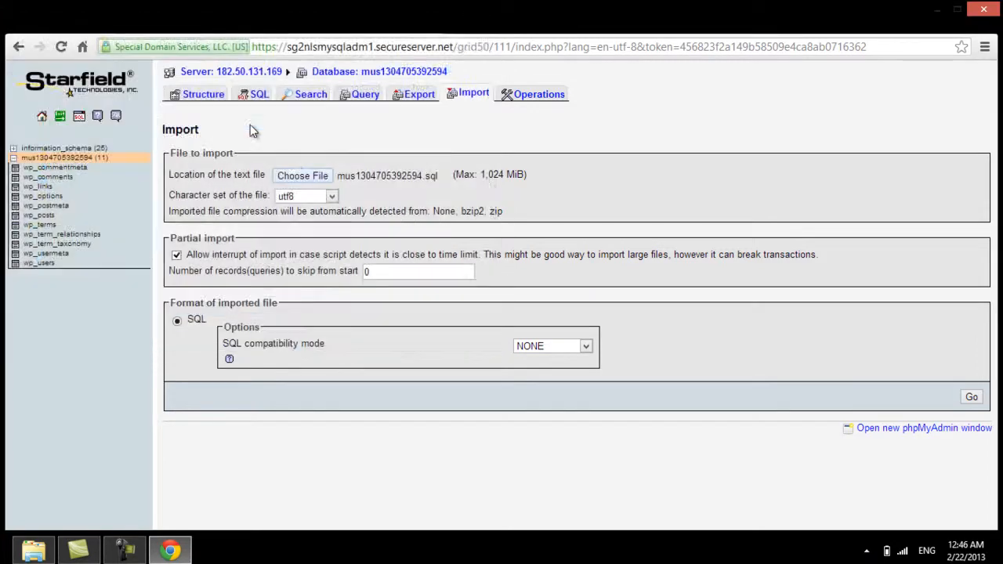
pyautogui.click(972, 396)
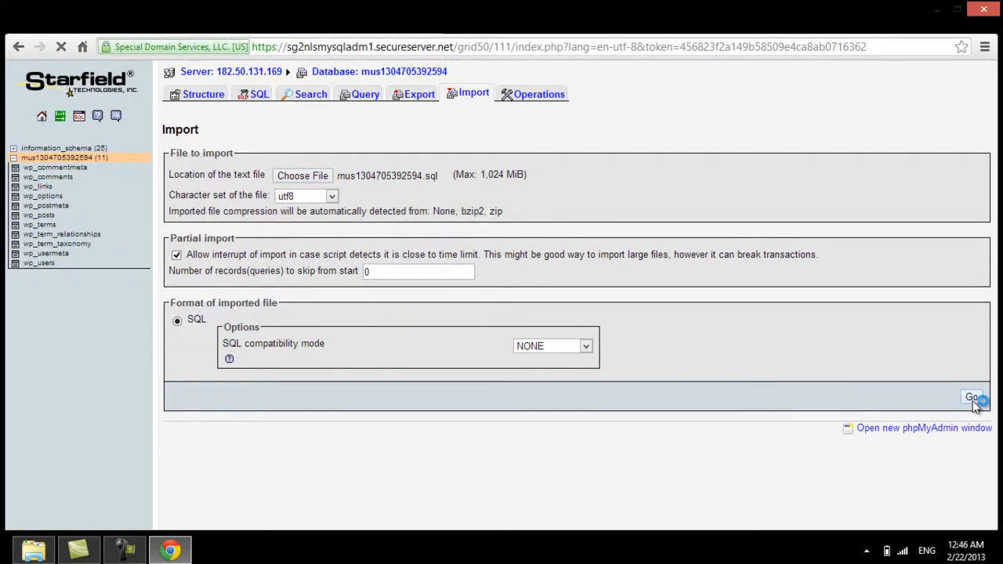